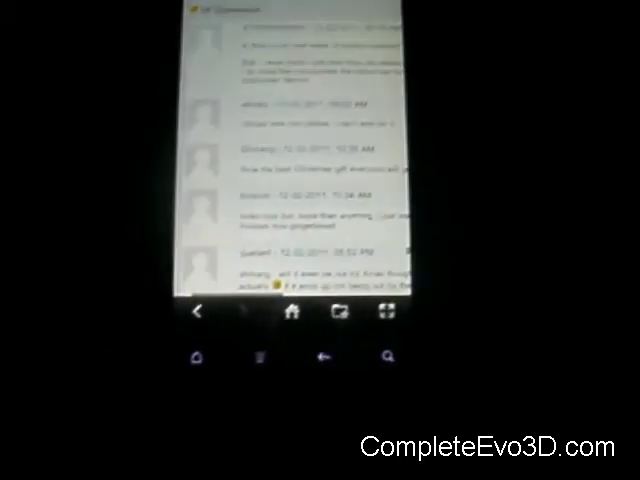
Return to the MIUI 1.12.2 Changelog post heading above the comments.
{"action": "left_click", "coordinate": [287, 317]}
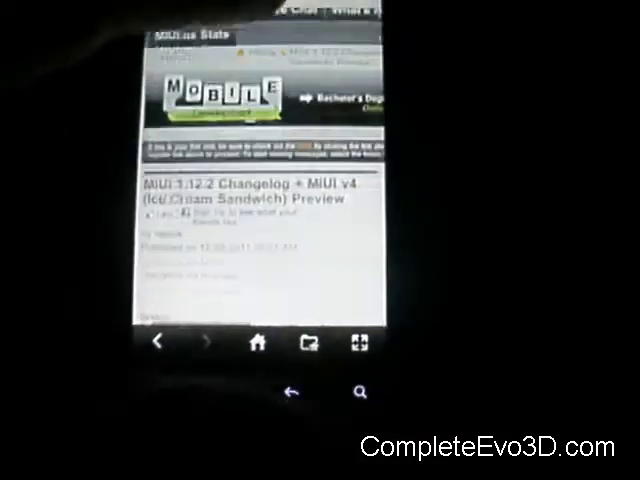
Go to the home screen and open the Toggles tab of the notification shade.
{"action": "scroll", "scroll_direction": "down", "scroll_amount": 3}
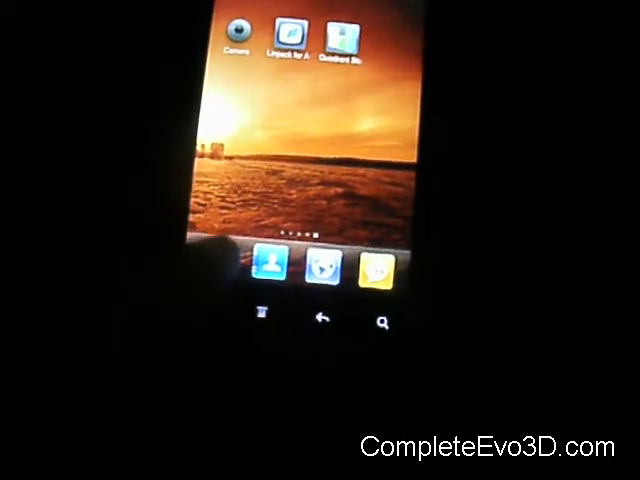
{"action": "left_click", "coordinate": [267, 265]}
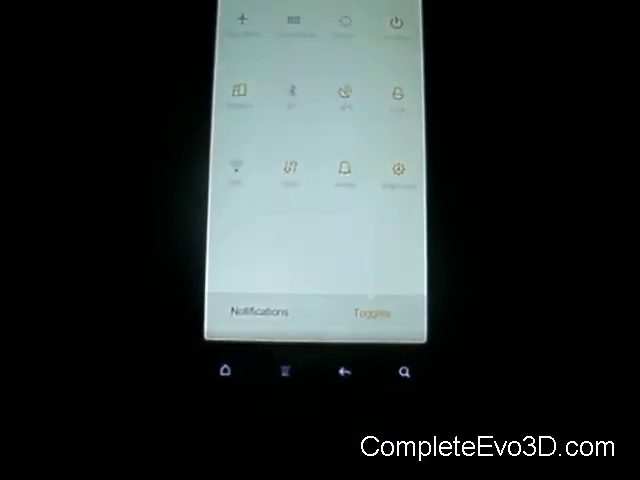
View the empty Notifications tab, then close the panel back to the home screen.
{"action": "left_click", "coordinate": [262, 309]}
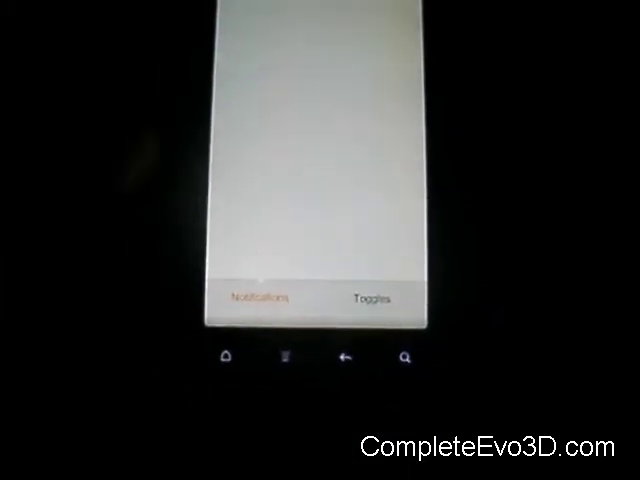
{"action": "left_click", "coordinate": [372, 299]}
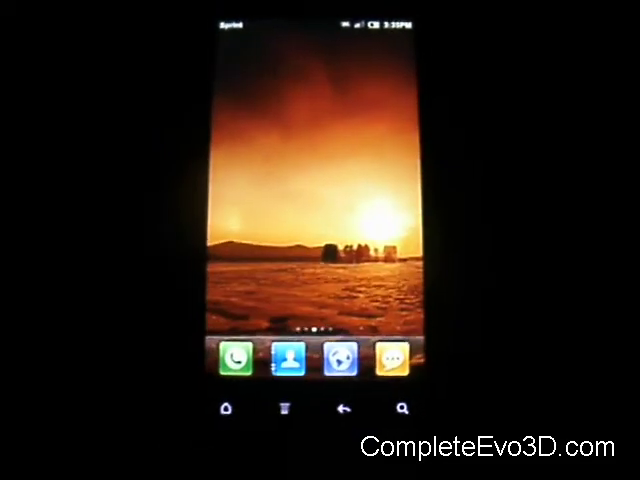
{"action": "scroll", "scroll_direction": "left", "scroll_amount": 3}
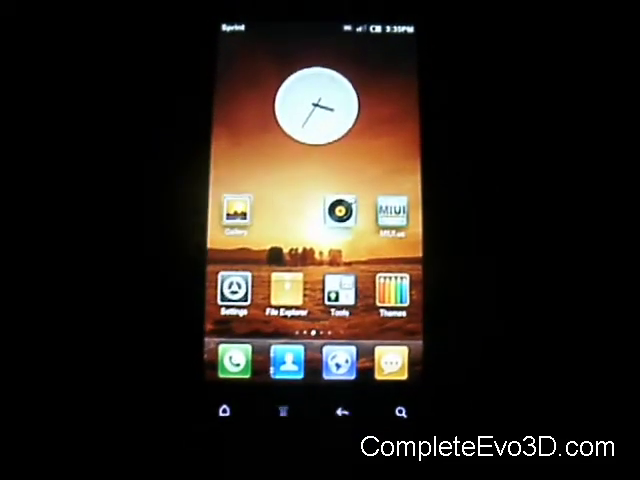